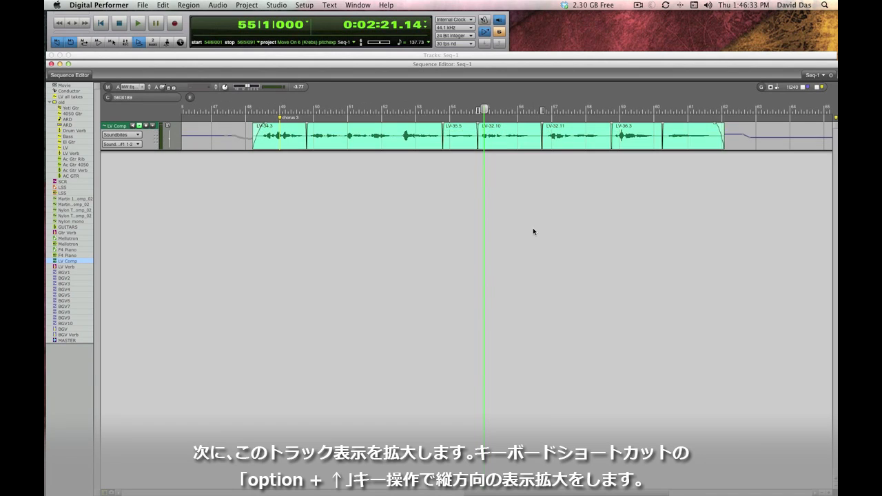
Step: Zoom the LV Comp vocal track taller and wider so the phrase fills the view
key(option+up)
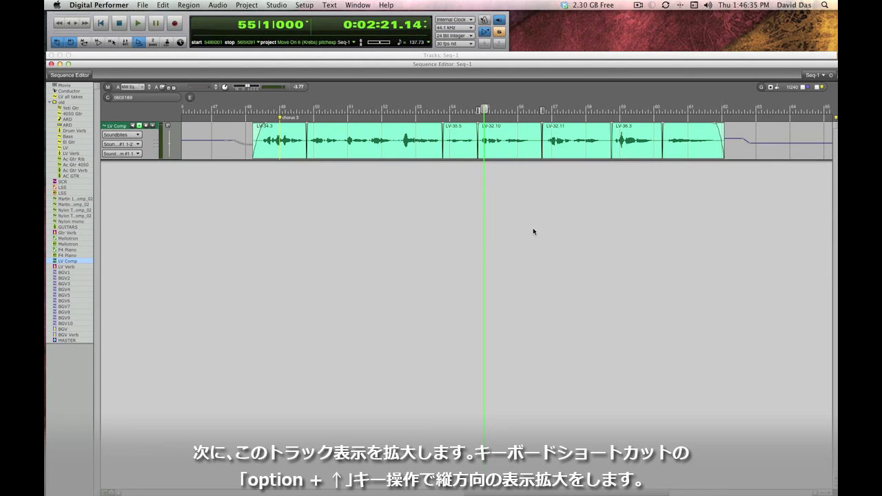
key(option+up)
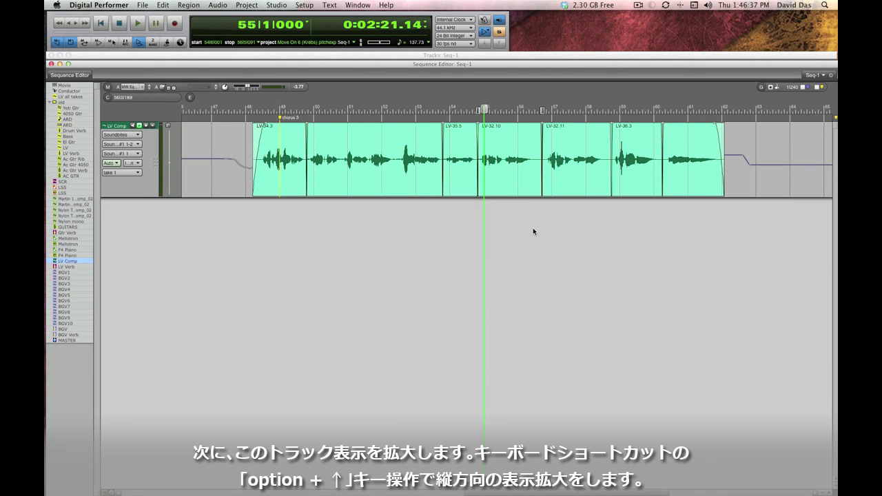
key(option+up)
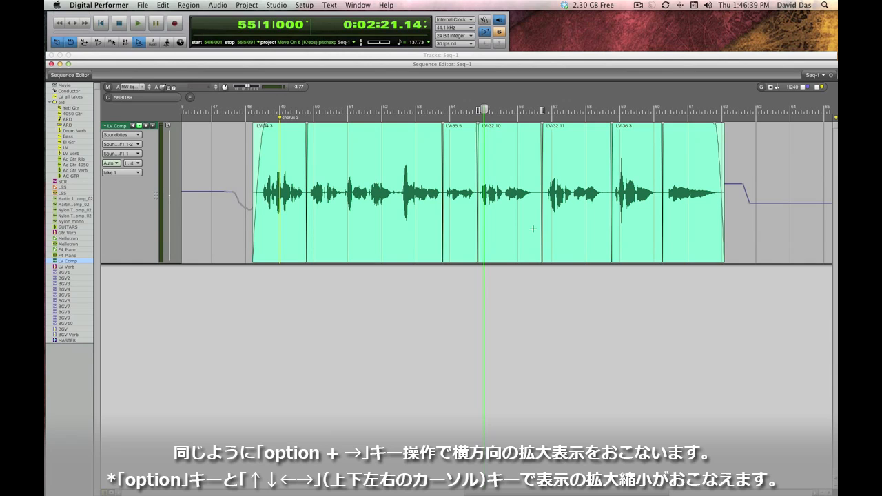
key(option+Right)
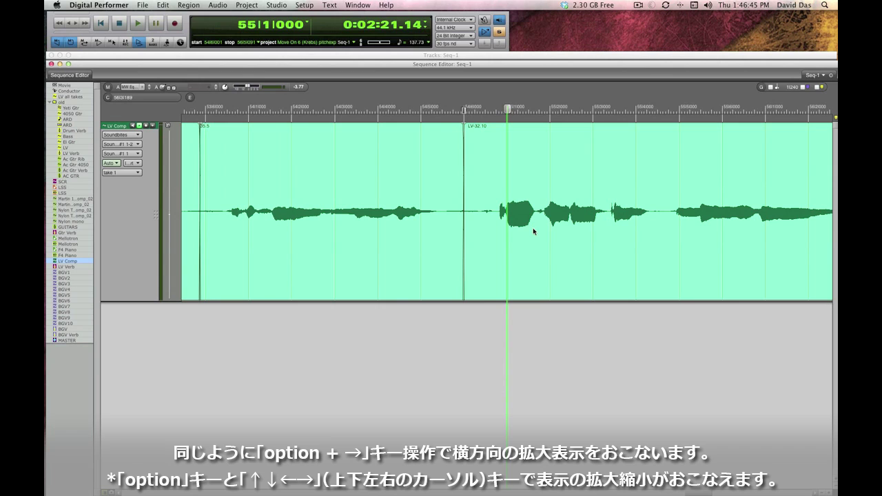
key(option+Right)
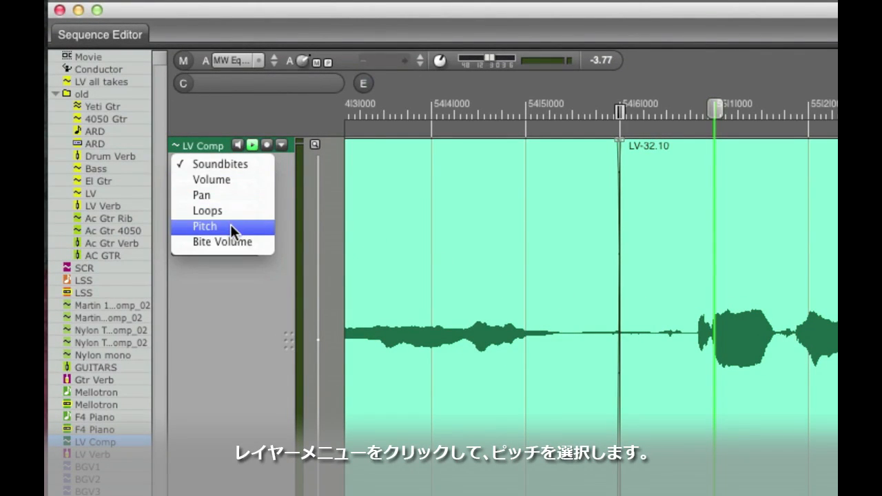
Step: Switch the LV Comp track to its Pitch layer and fit the waveform to the note grid
click(204, 225)
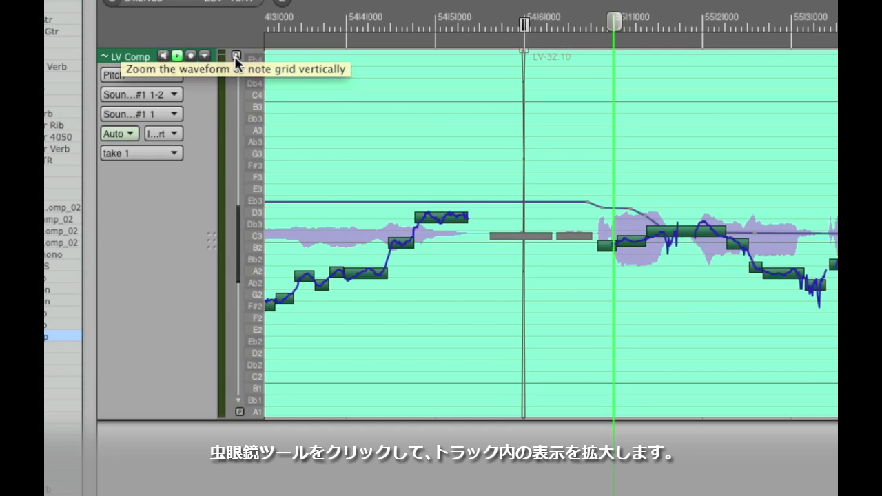
click(237, 54)
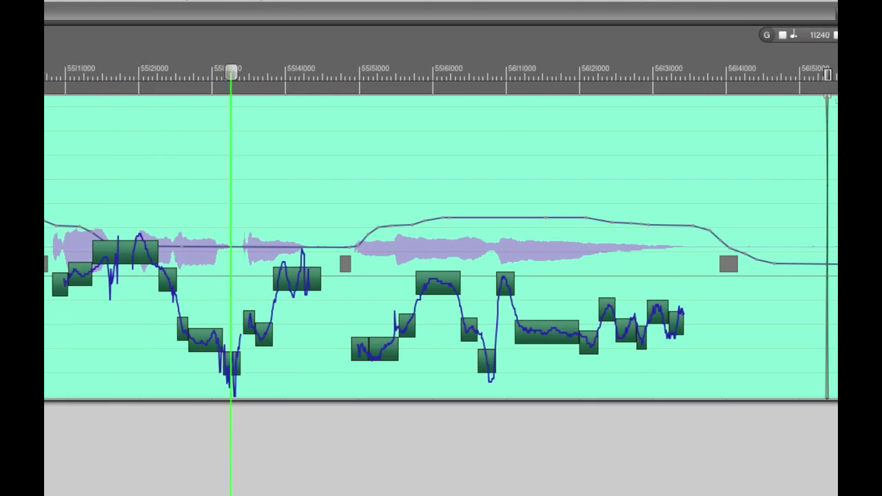
Step: Drag one note to a new semitone and Command-drag another for a fine, unsnapped pitch shift
click(601, 74)
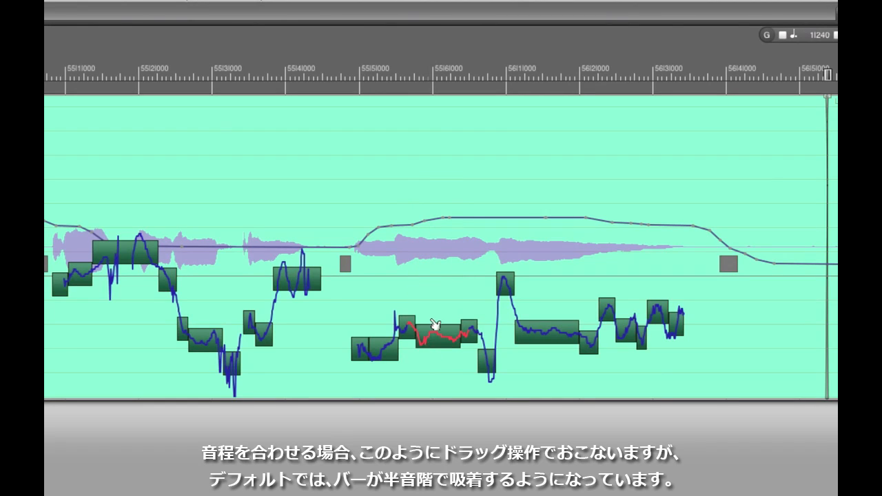
drag(430, 324, 441, 297)
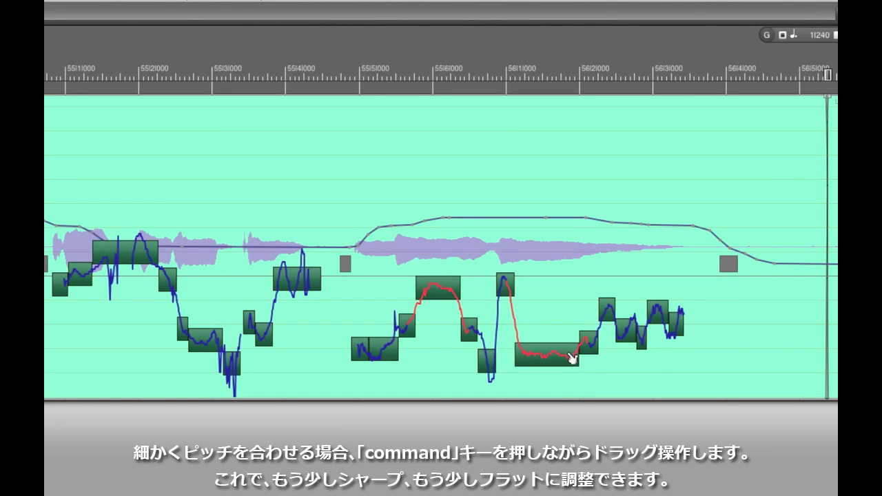
drag(567, 355, 567, 344)
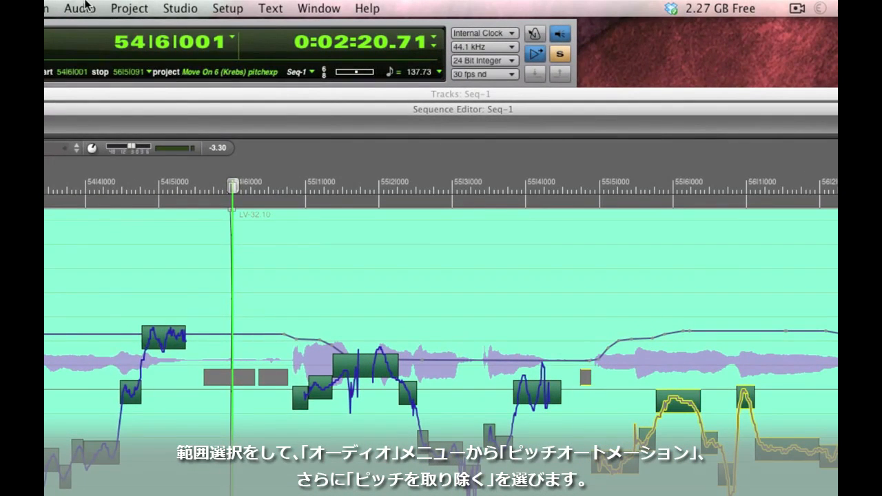
Step: Remove Pitch on the selected range so notes return to their detected pitches
click(79, 8)
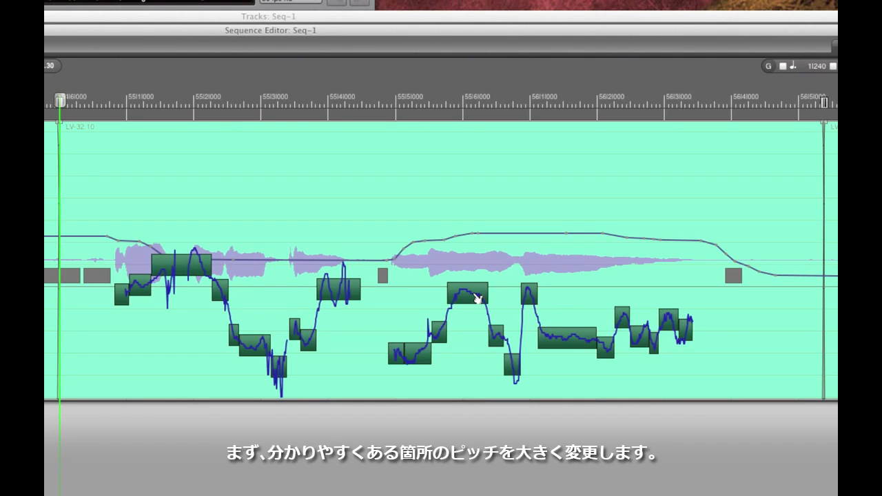
Step: Drag a mid-phrase note up several semitones, leaving a red pitch curve
drag(468, 296, 468, 255)
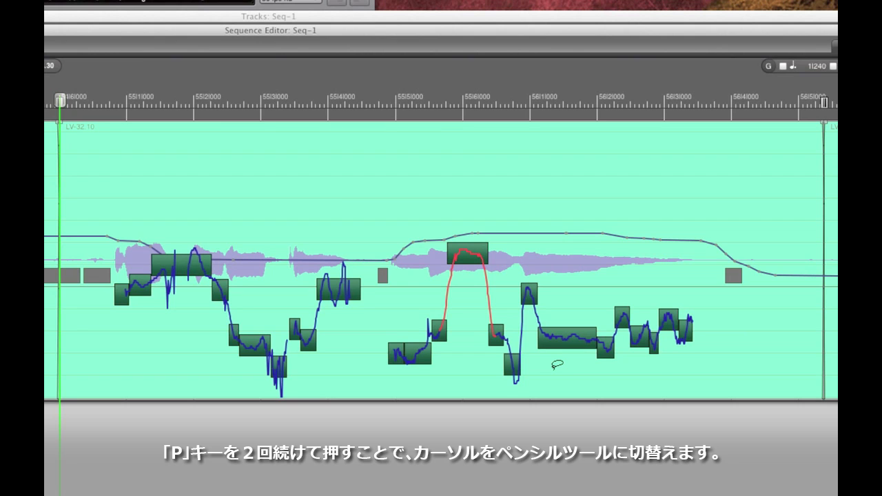
Step: With the Pencil tool, redraw the last note's vibrato as a flat, steady pitch line
key(p)
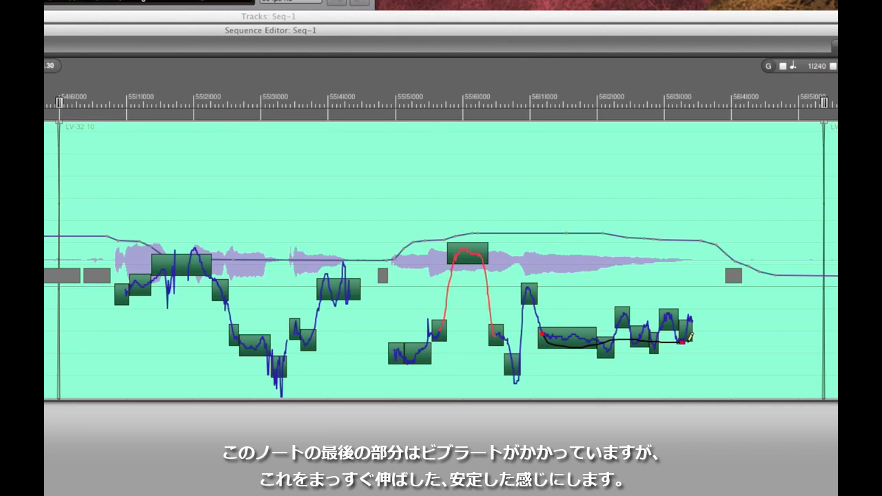
drag(677, 338, 733, 339)
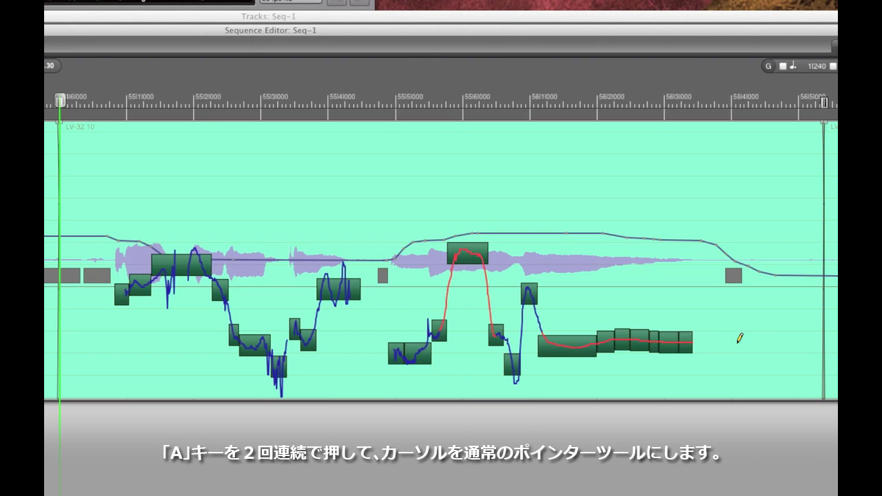
Step: Back on the Pointer tool, select the later notes and fine-retune them slightly sharper or flatter
key(a)
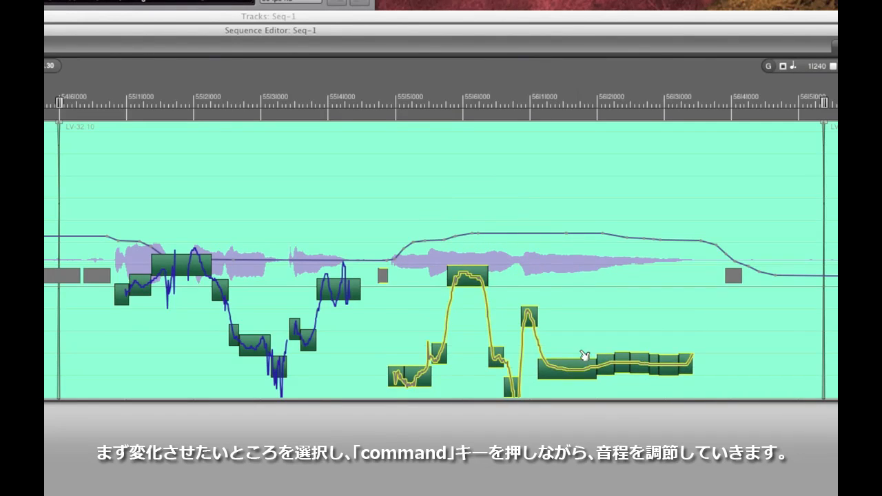
drag(586, 355, 592, 320)
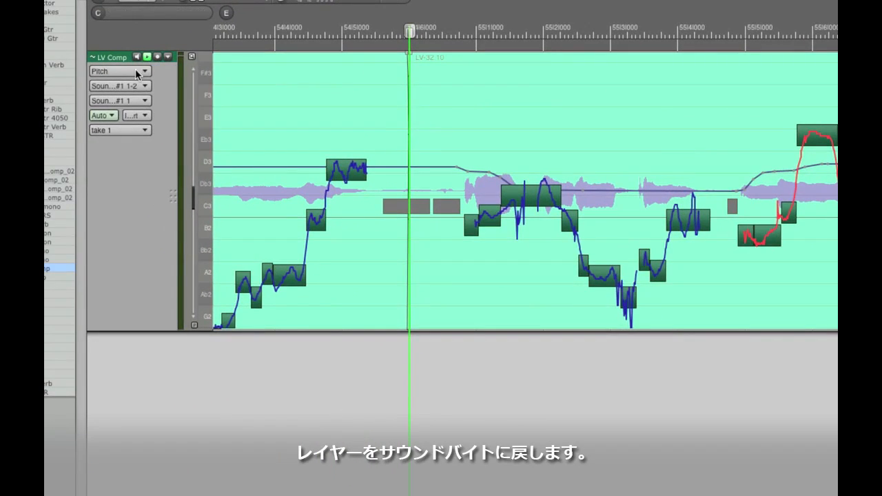
mouse_move(136, 30)
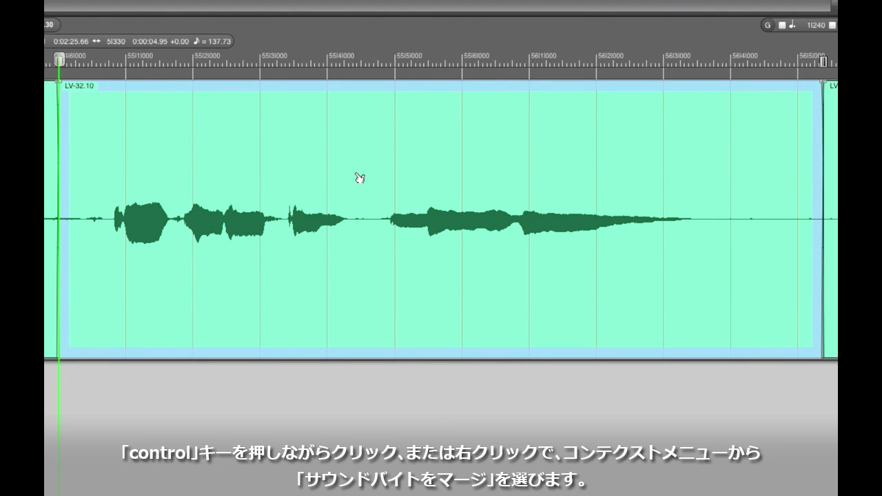
Step: Merge the pitch-corrected LV Comp soundbite into a new audio file via Merge Soundbites
right_click(356, 177)
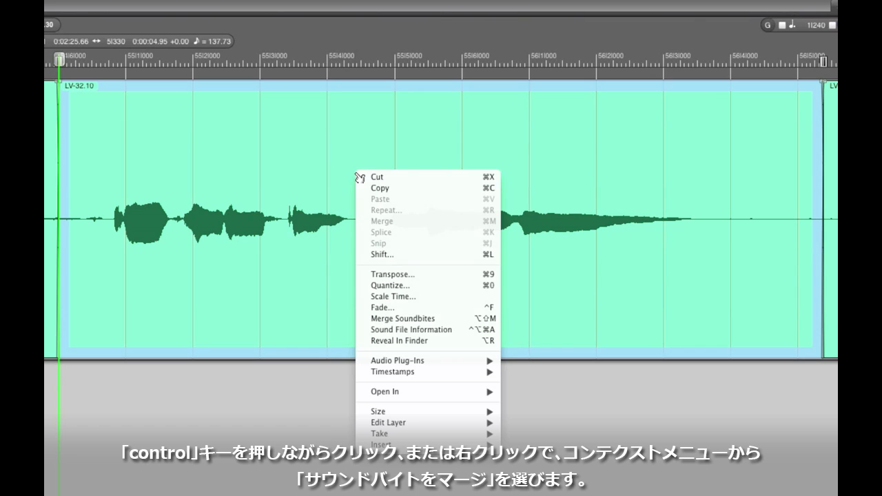
mouse_move(406, 329)
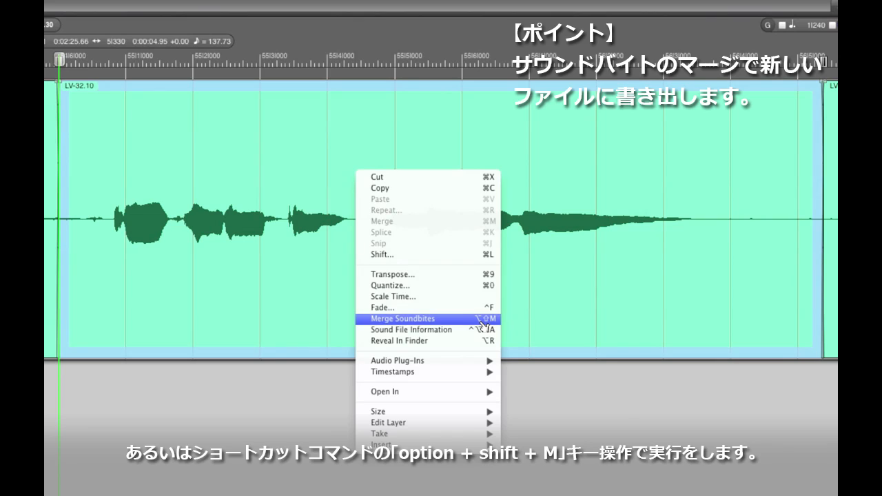
click(402, 318)
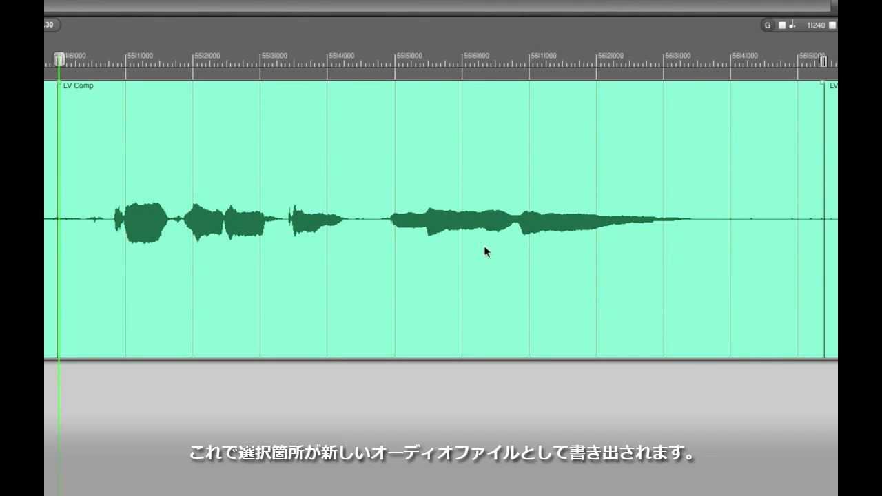
mouse_move(375, 218)
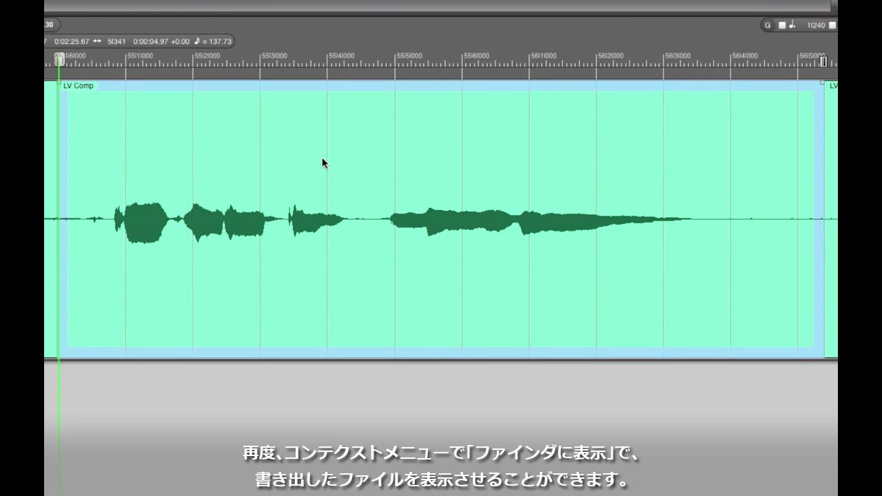
Step: Reveal the merged vocal file in Finder at Move On Project's Audio Files folder
right_click(323, 162)
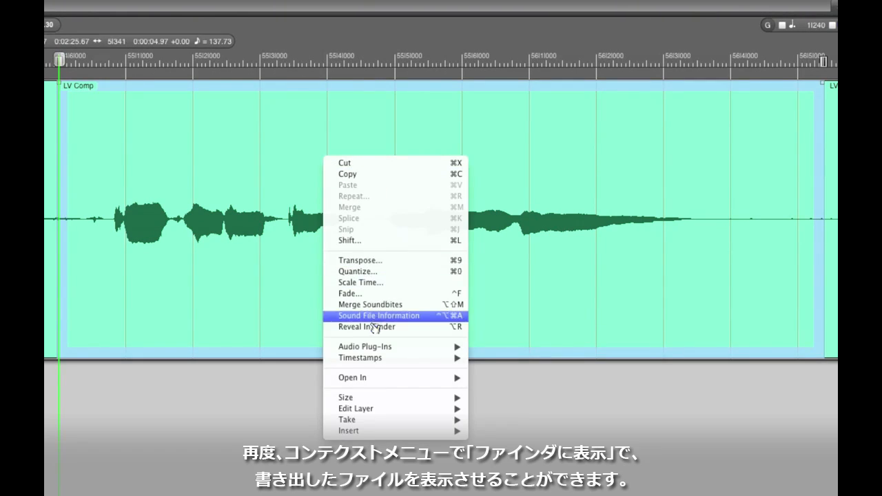
mouse_move(354, 331)
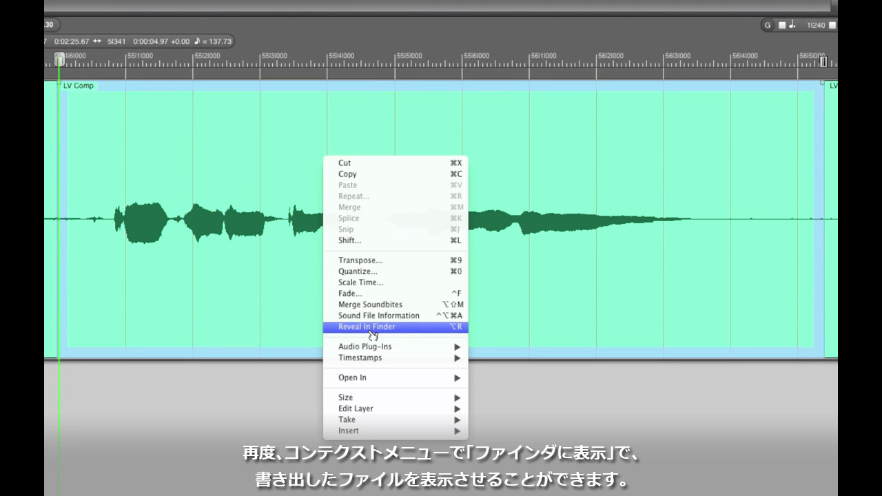
click(363, 328)
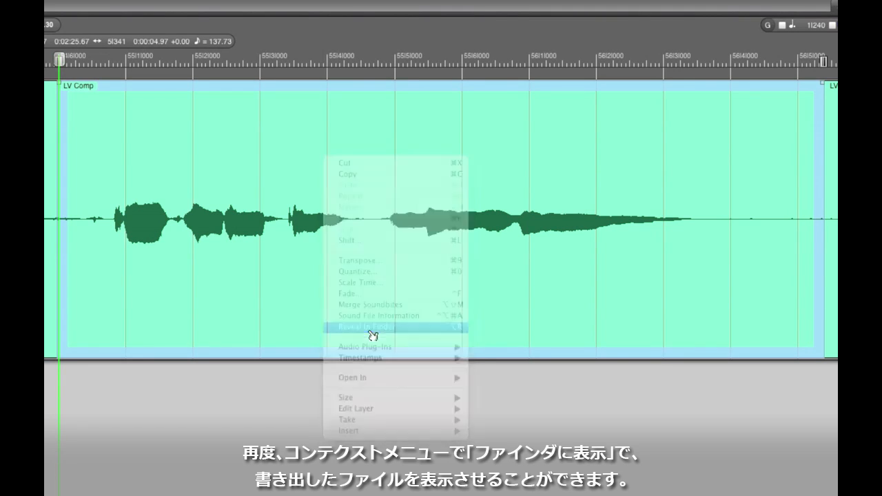
click(383, 325)
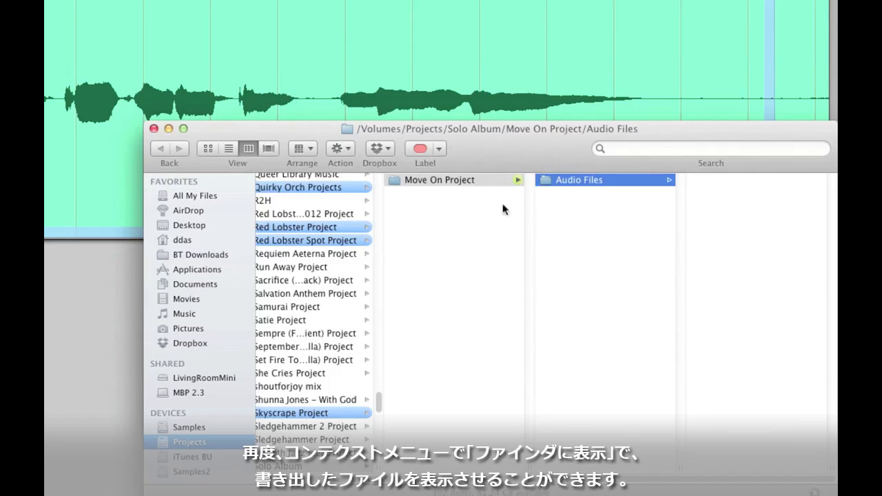